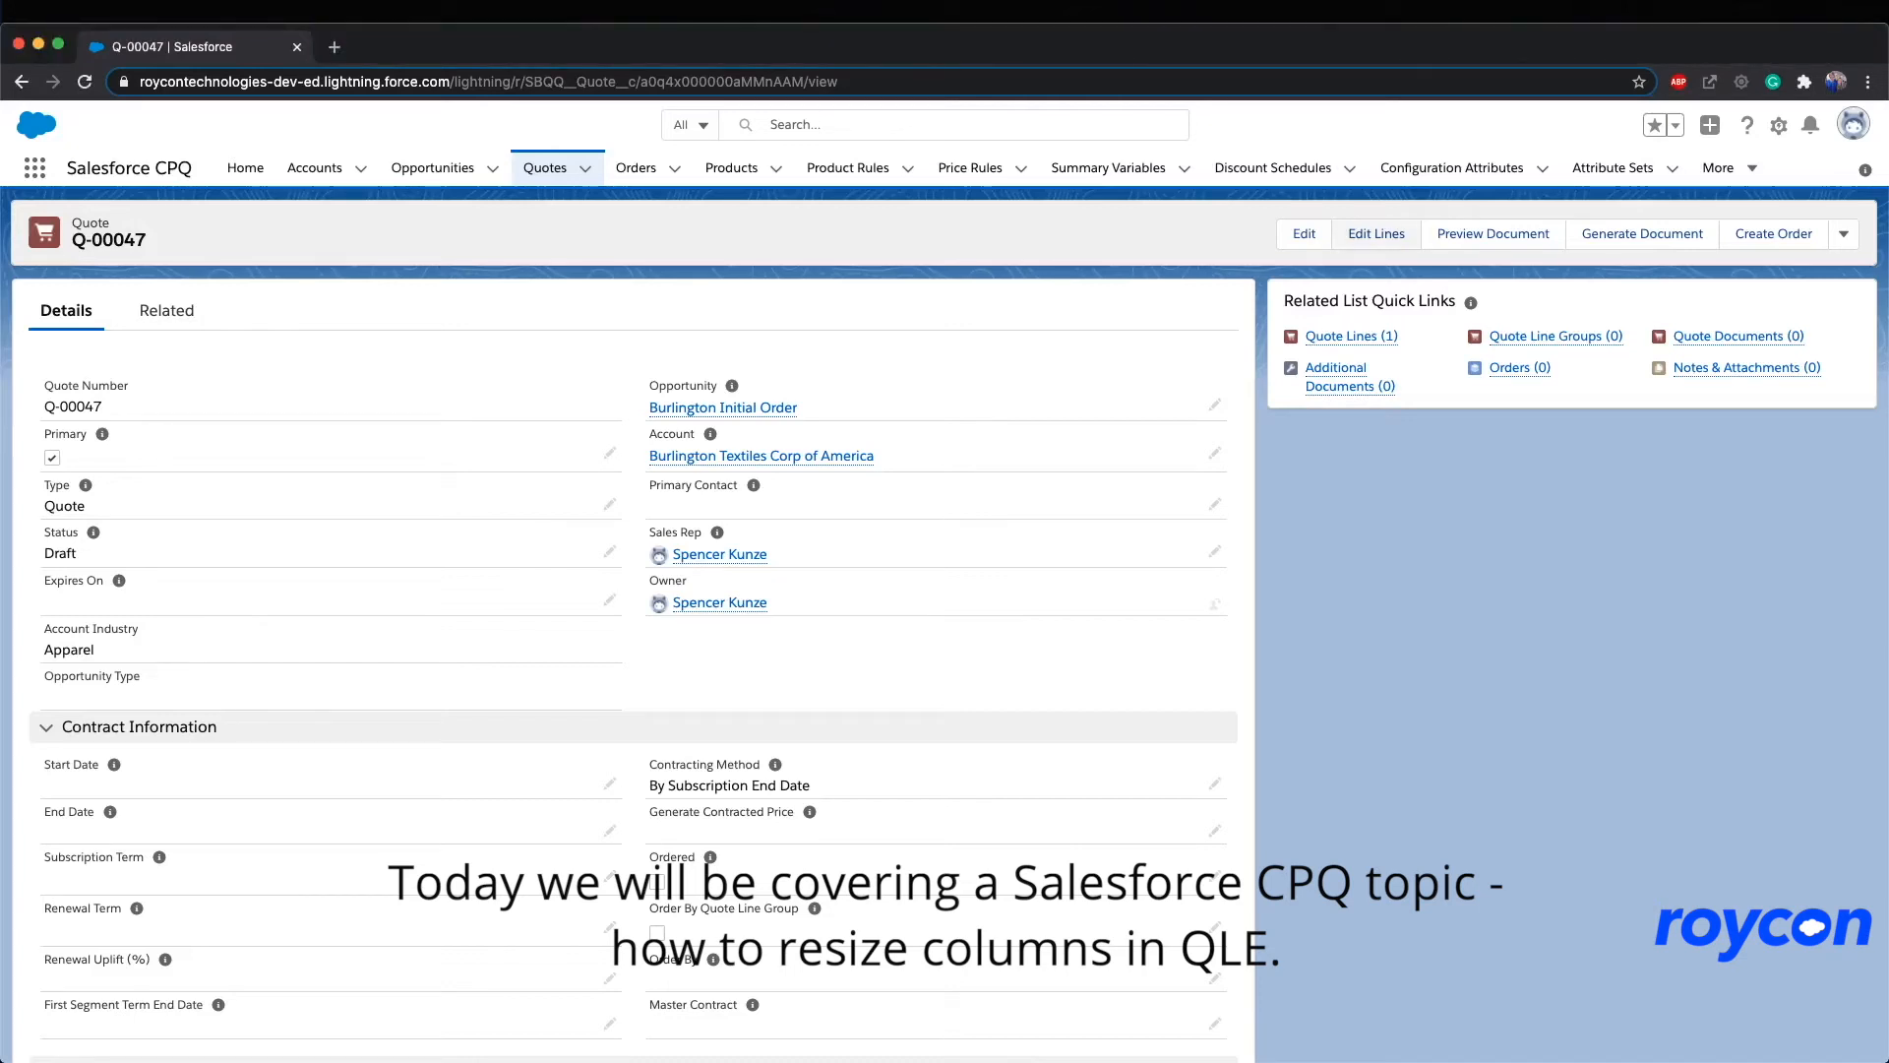
Step: View quote's line editor, sort lines by Quantity, and return to the quote
{"action": "left_click", "coordinate": [1374, 232]}
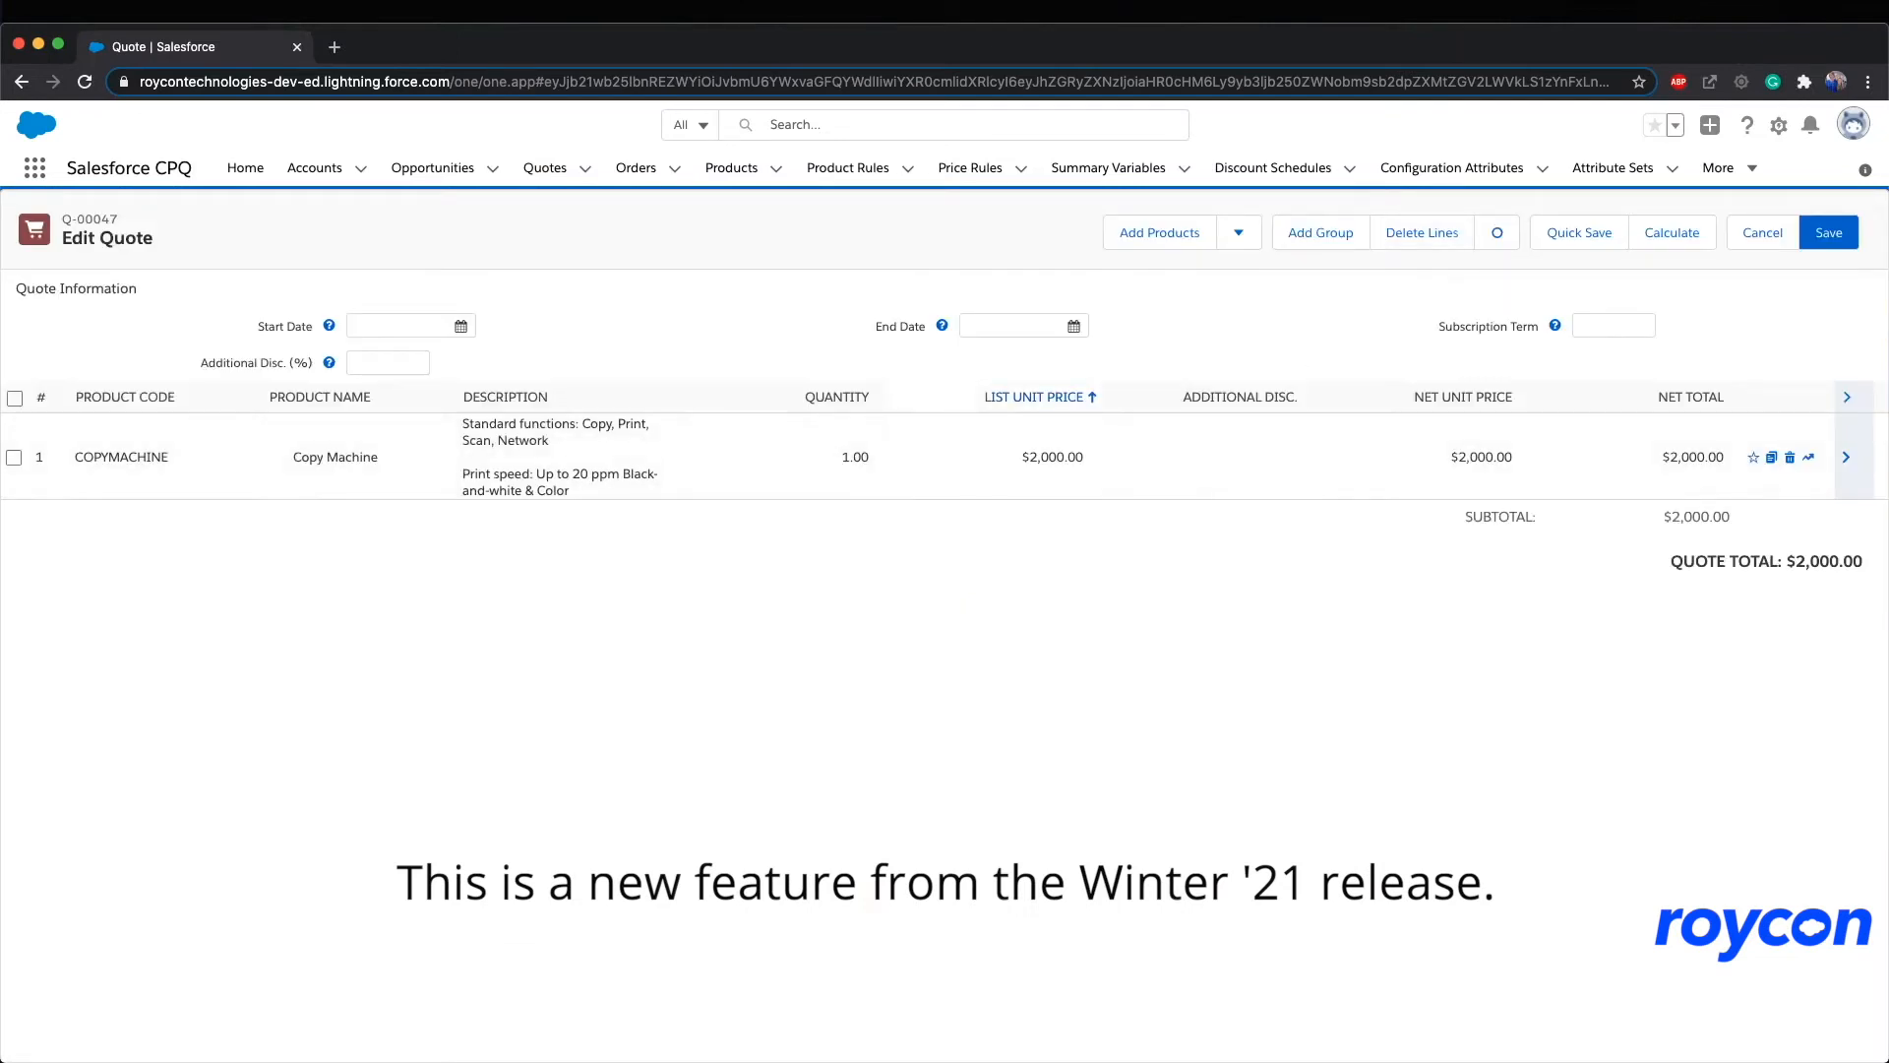
{"action": "left_click", "coordinate": [836, 396]}
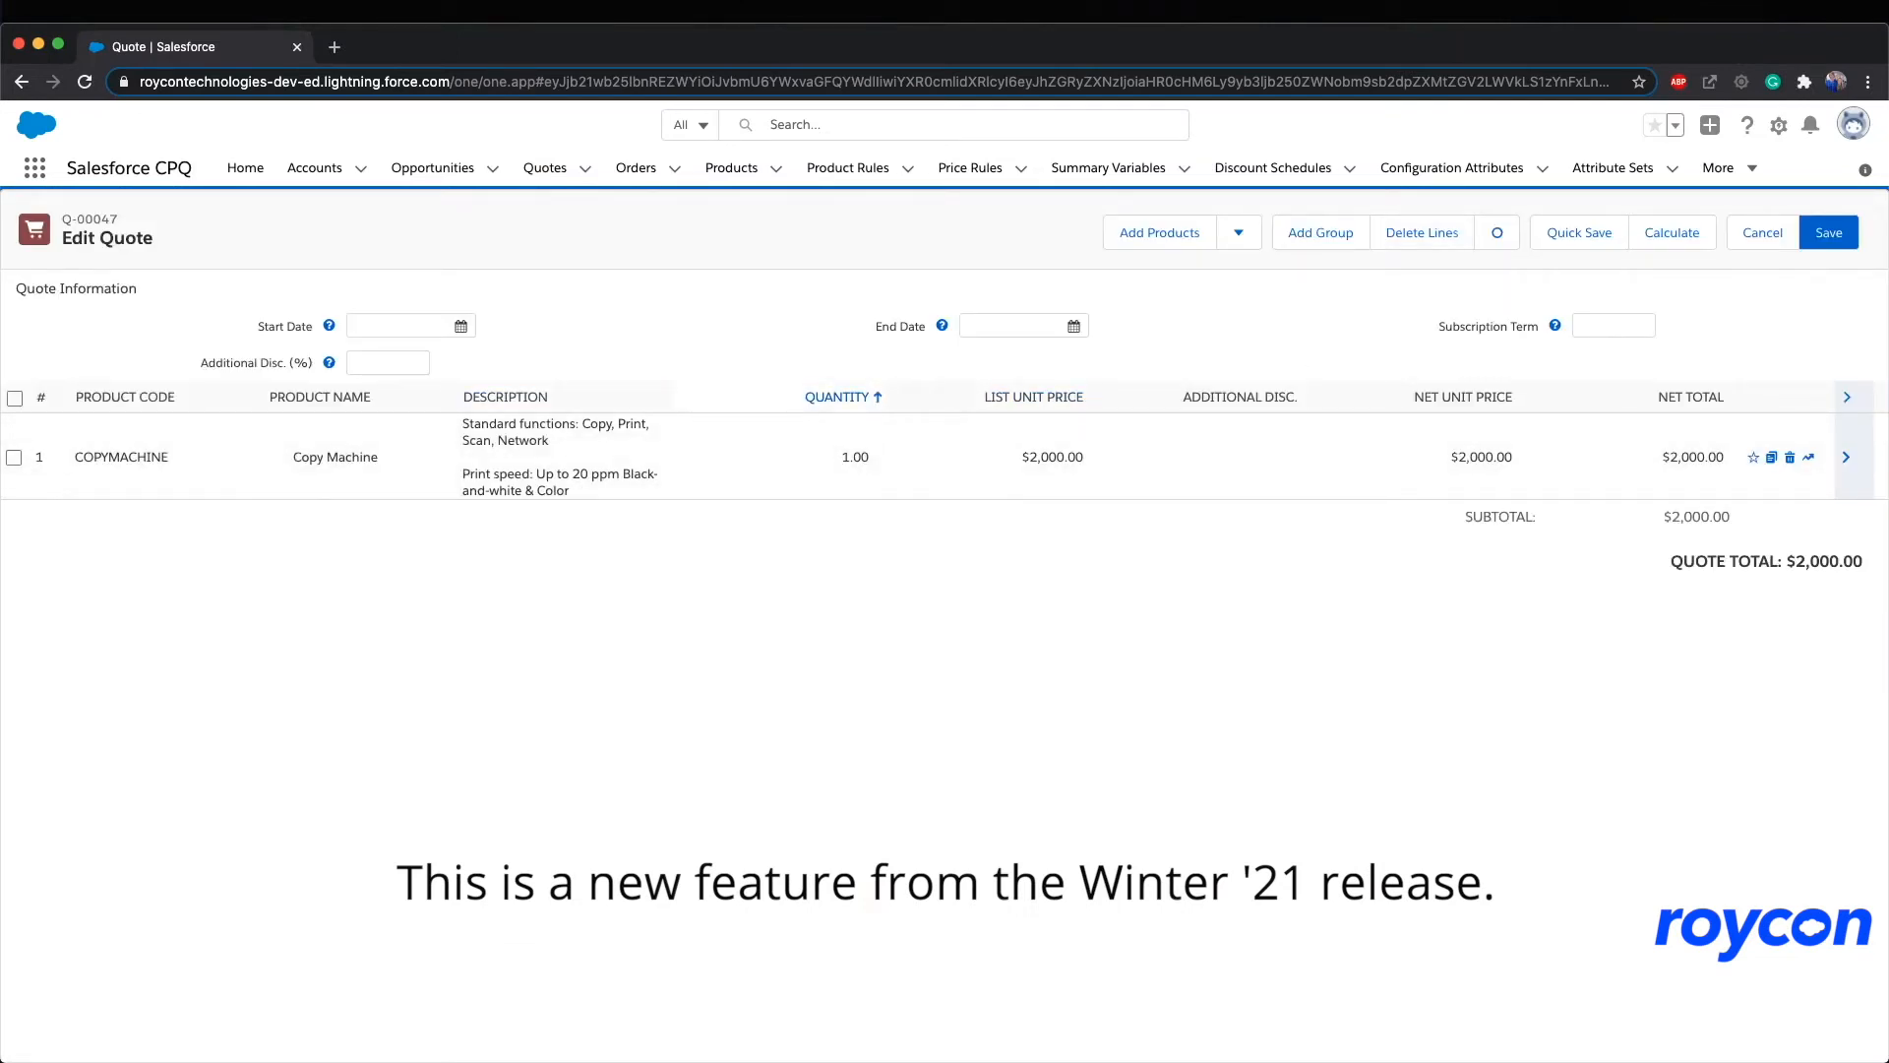
{"action": "left_click", "coordinate": [1691, 396]}
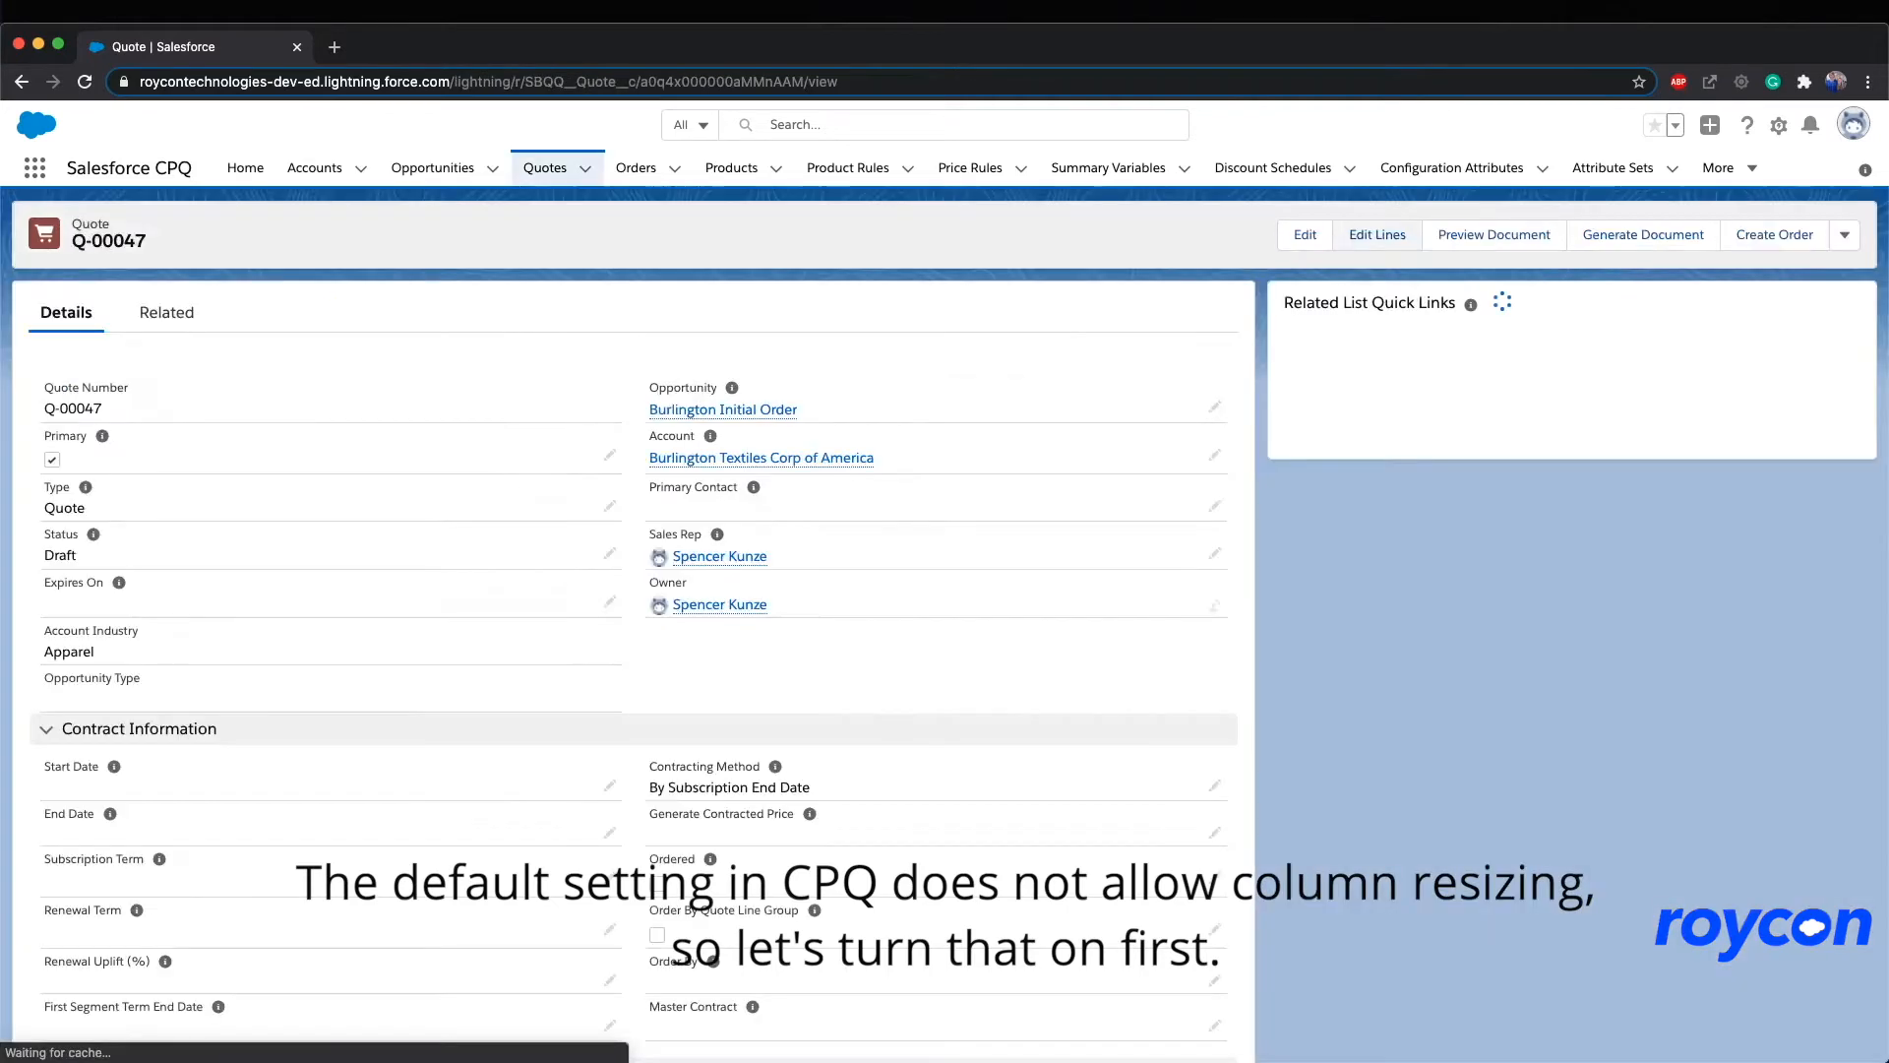
Step: Reach the Salesforce CPQ package configuration via Setup's Installed Packages
{"action": "left_click", "coordinate": [1777, 124]}
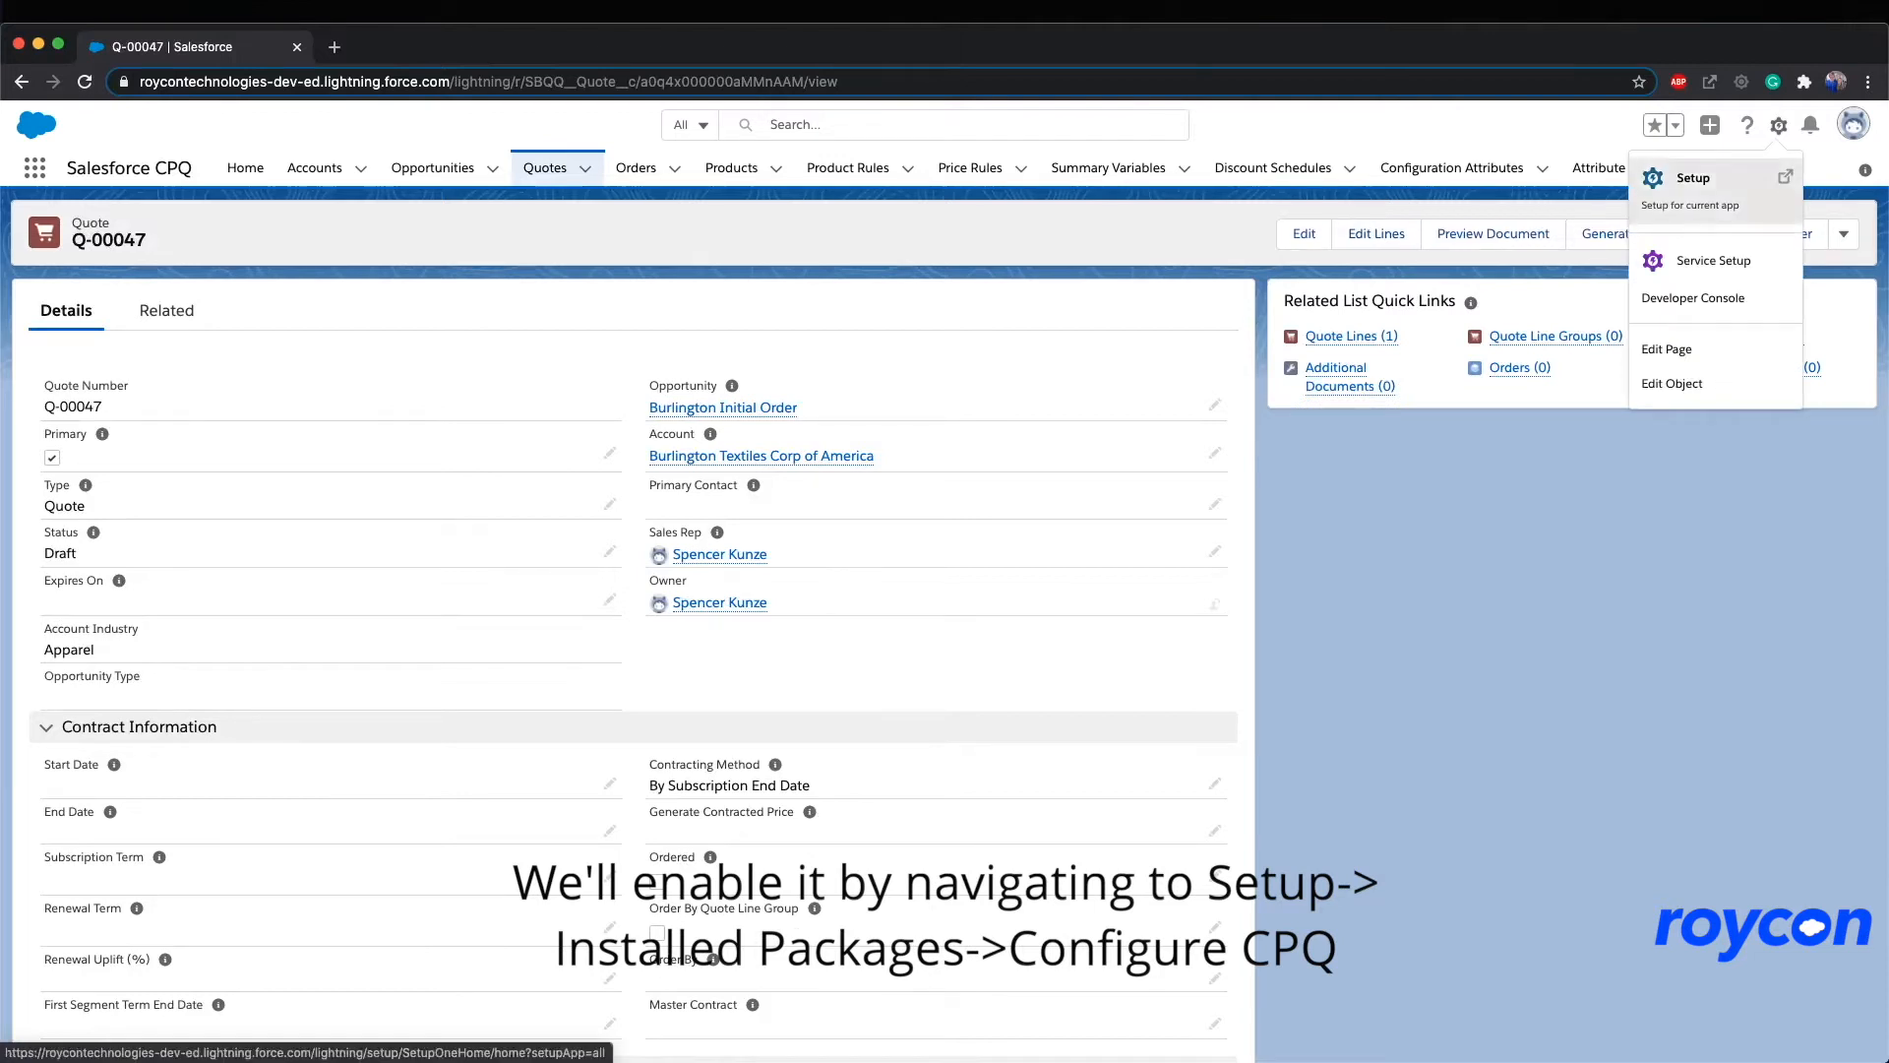
{"action": "left_click", "coordinate": [1692, 177]}
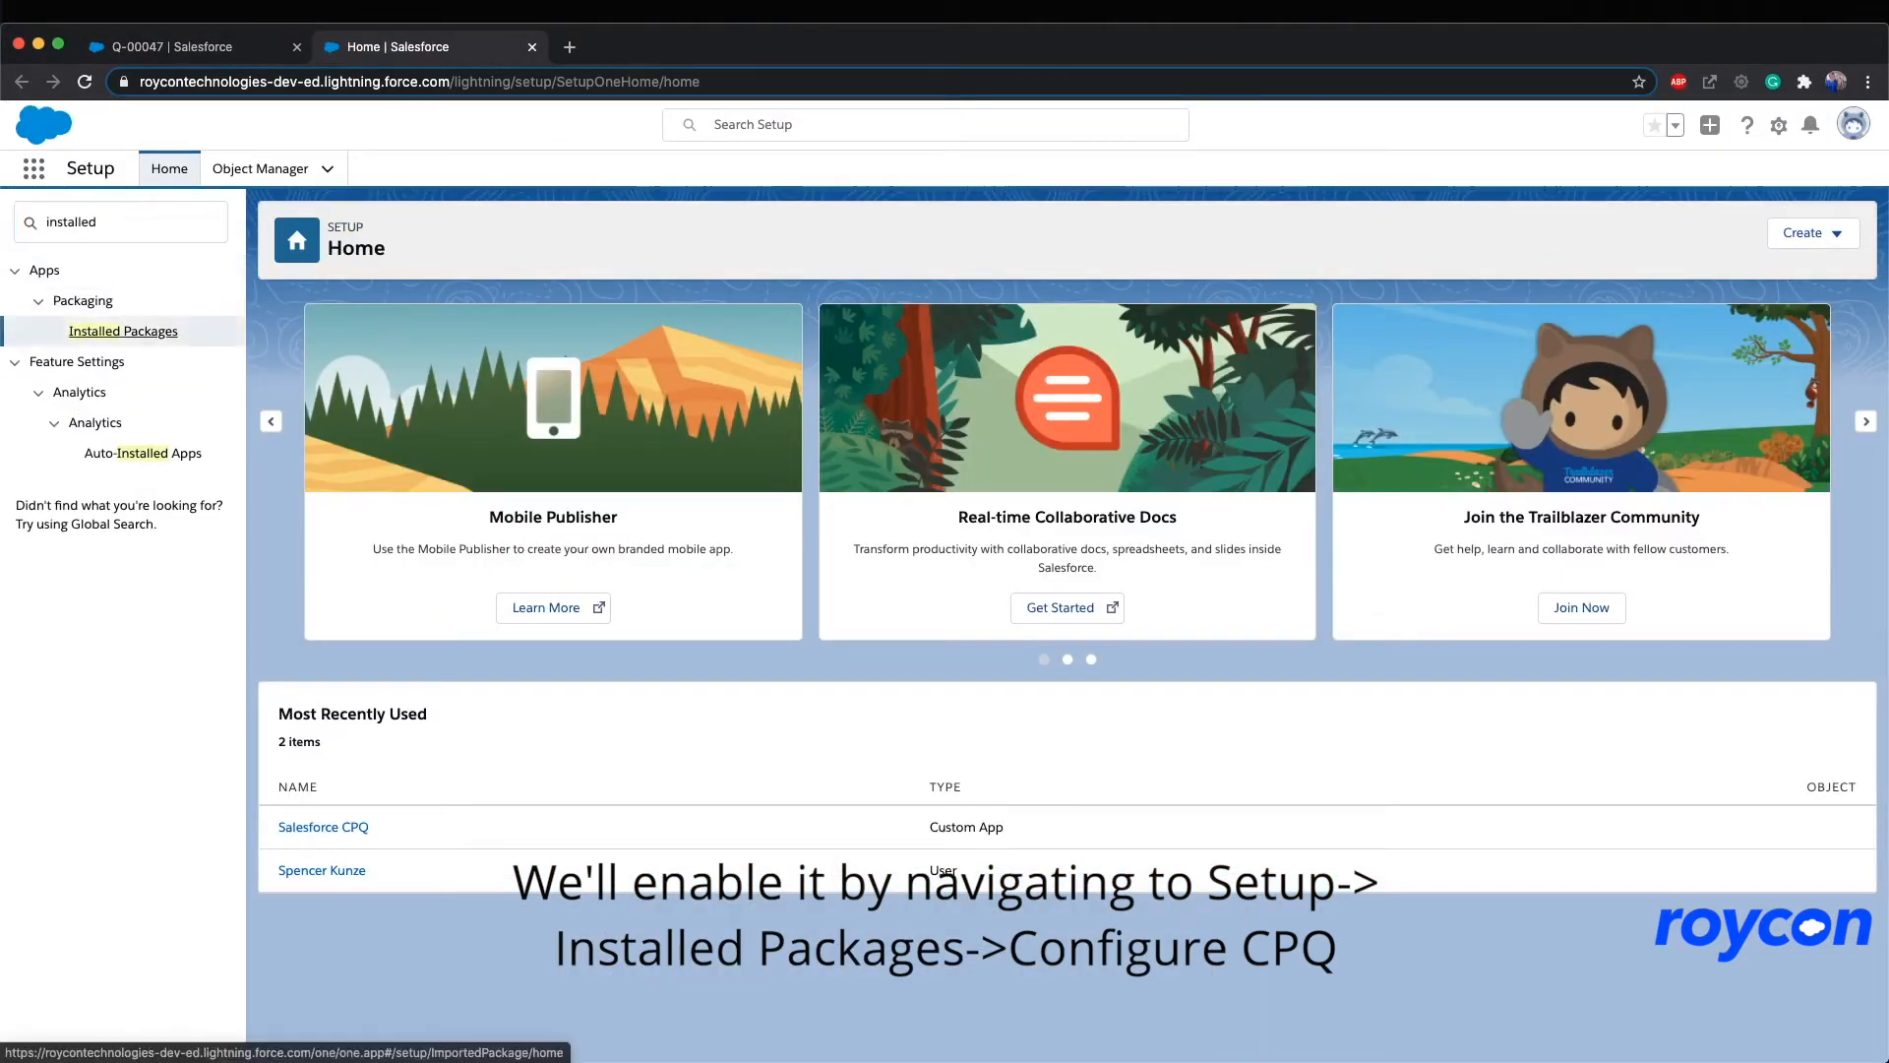
{"action": "left_click", "coordinate": [122, 331]}
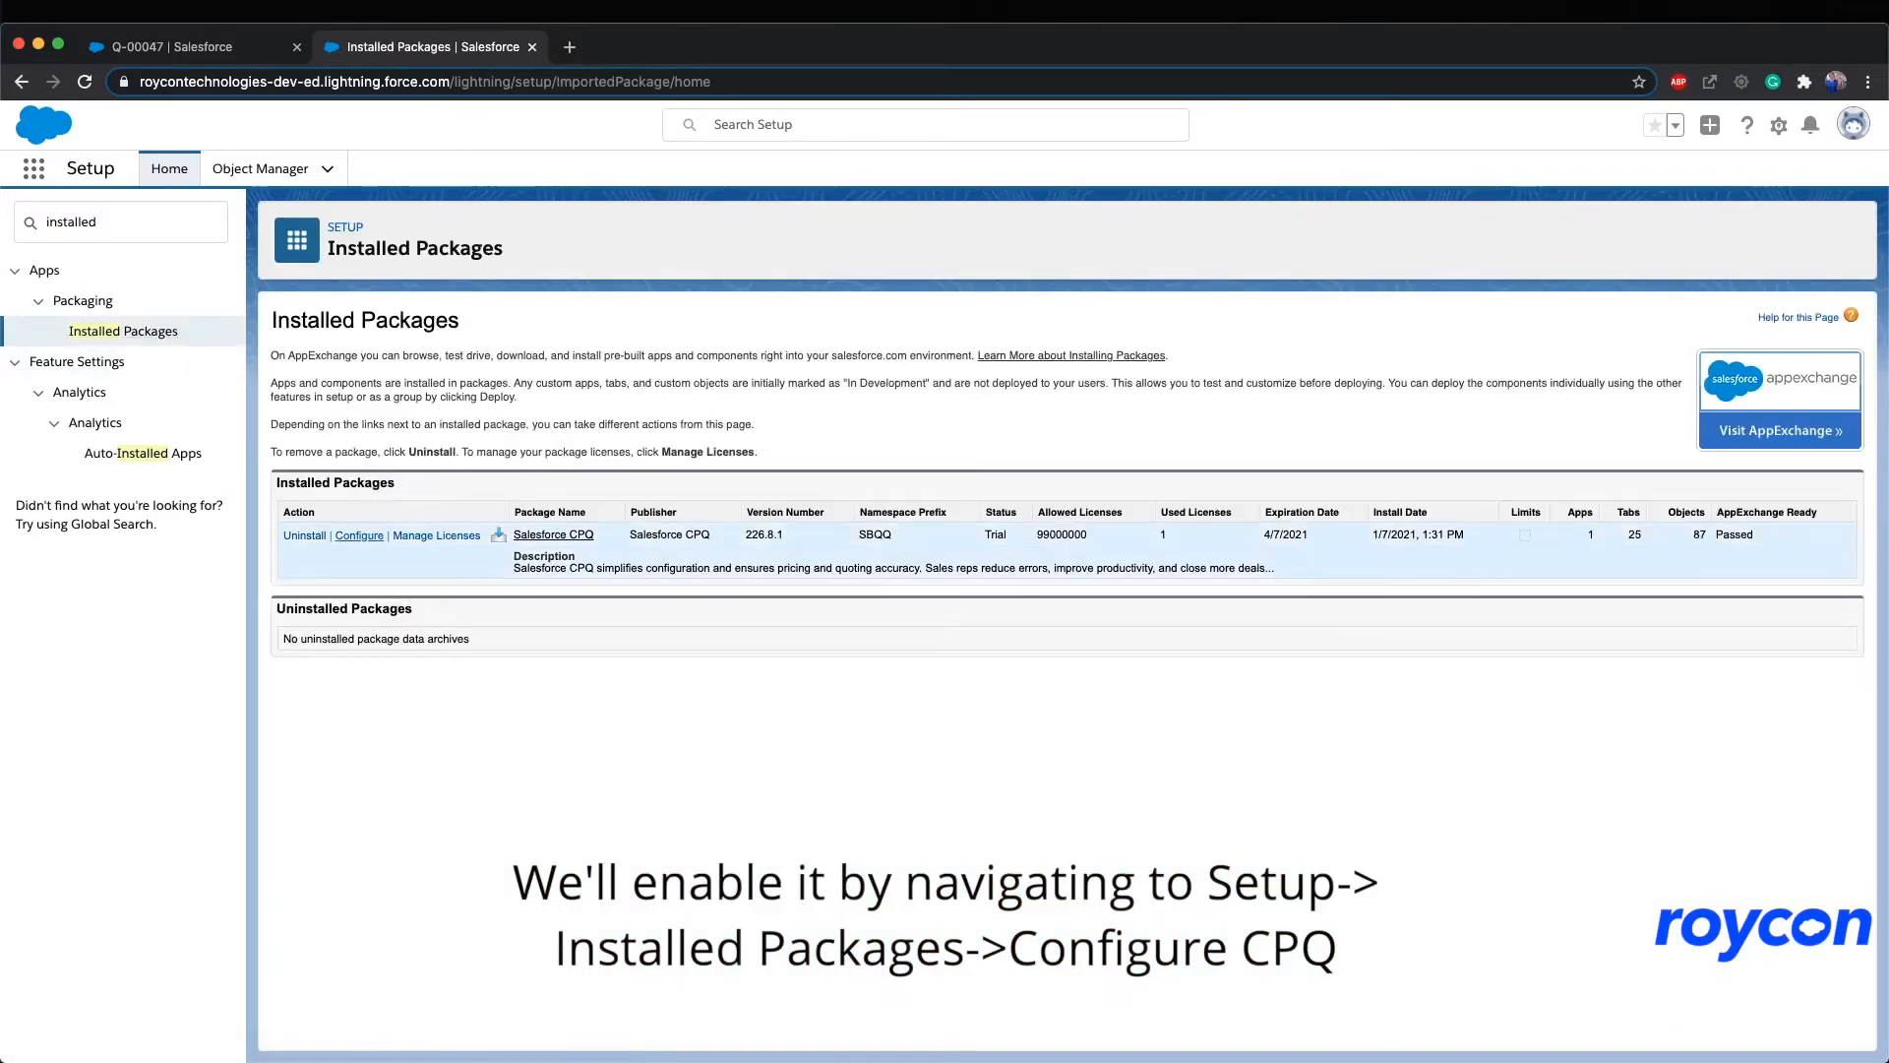
{"action": "left_click", "coordinate": [359, 534]}
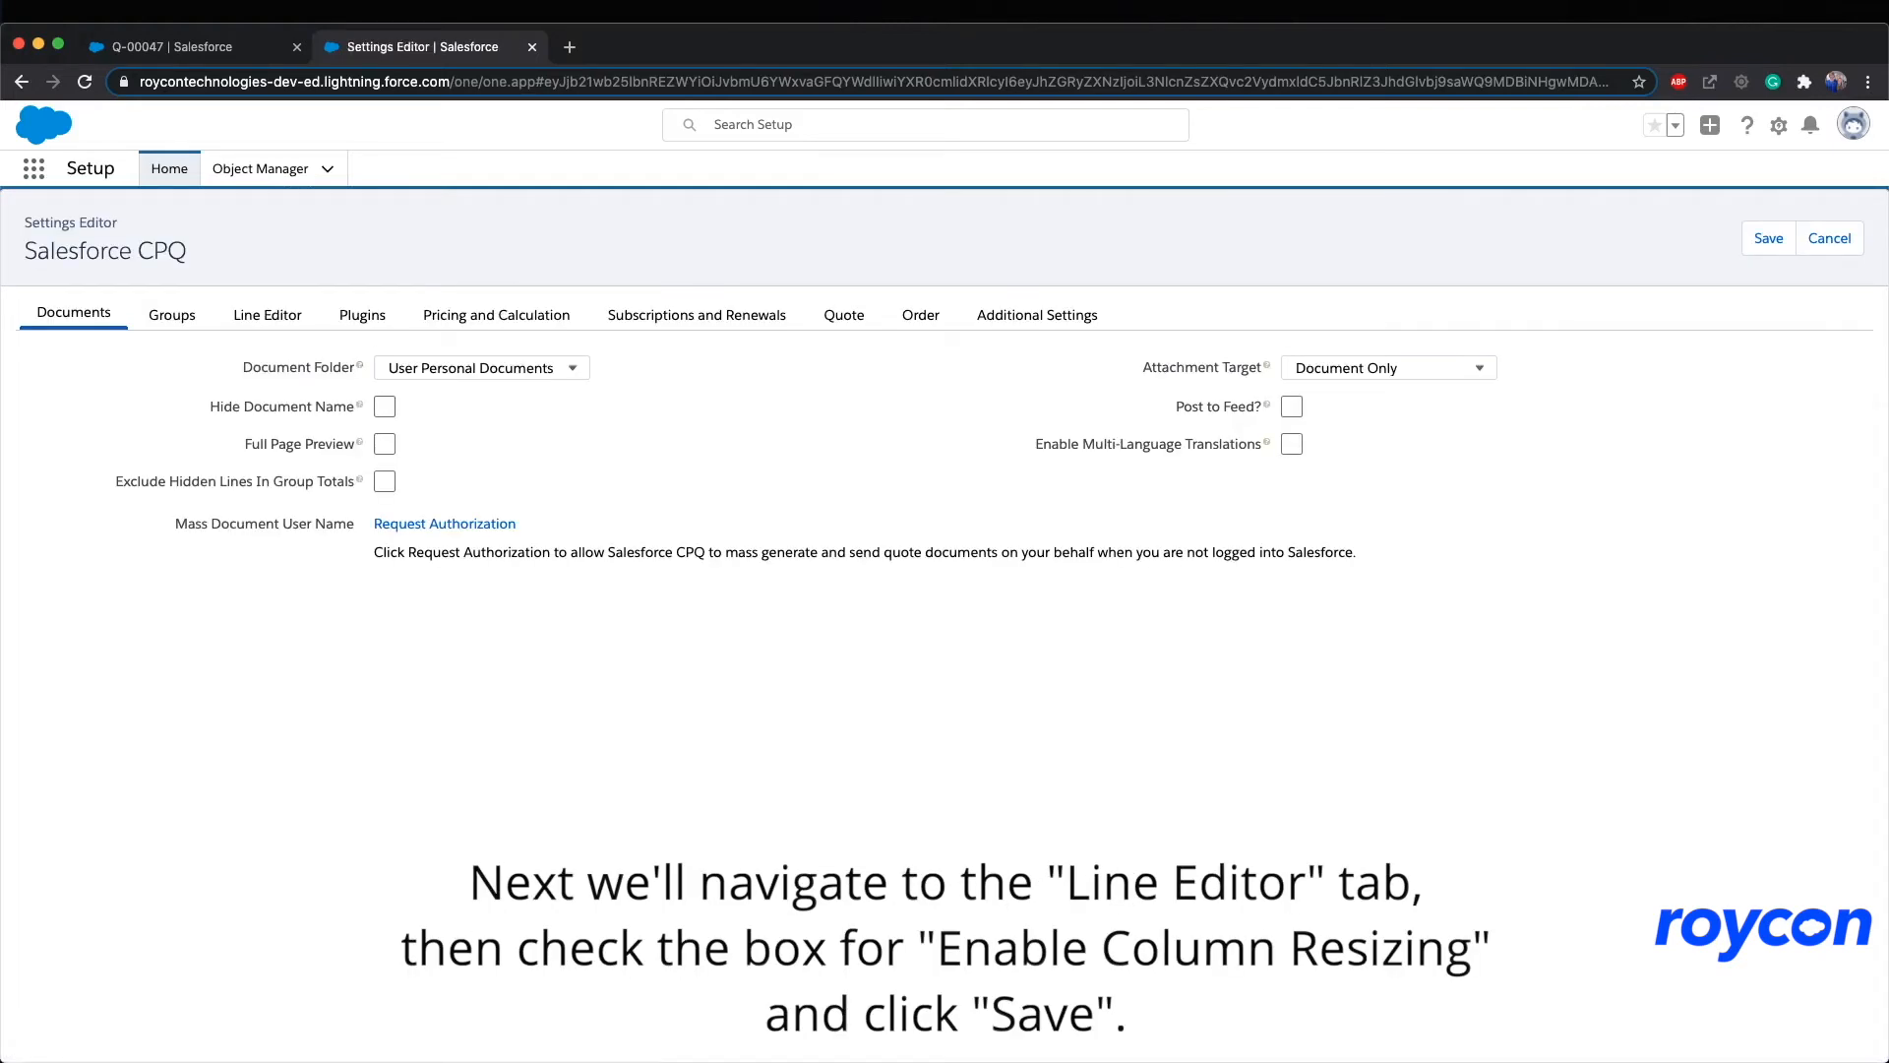
Step: Check Enable Column Resizing in the Line Editor settings and save
{"action": "left_click", "coordinate": [266, 315]}
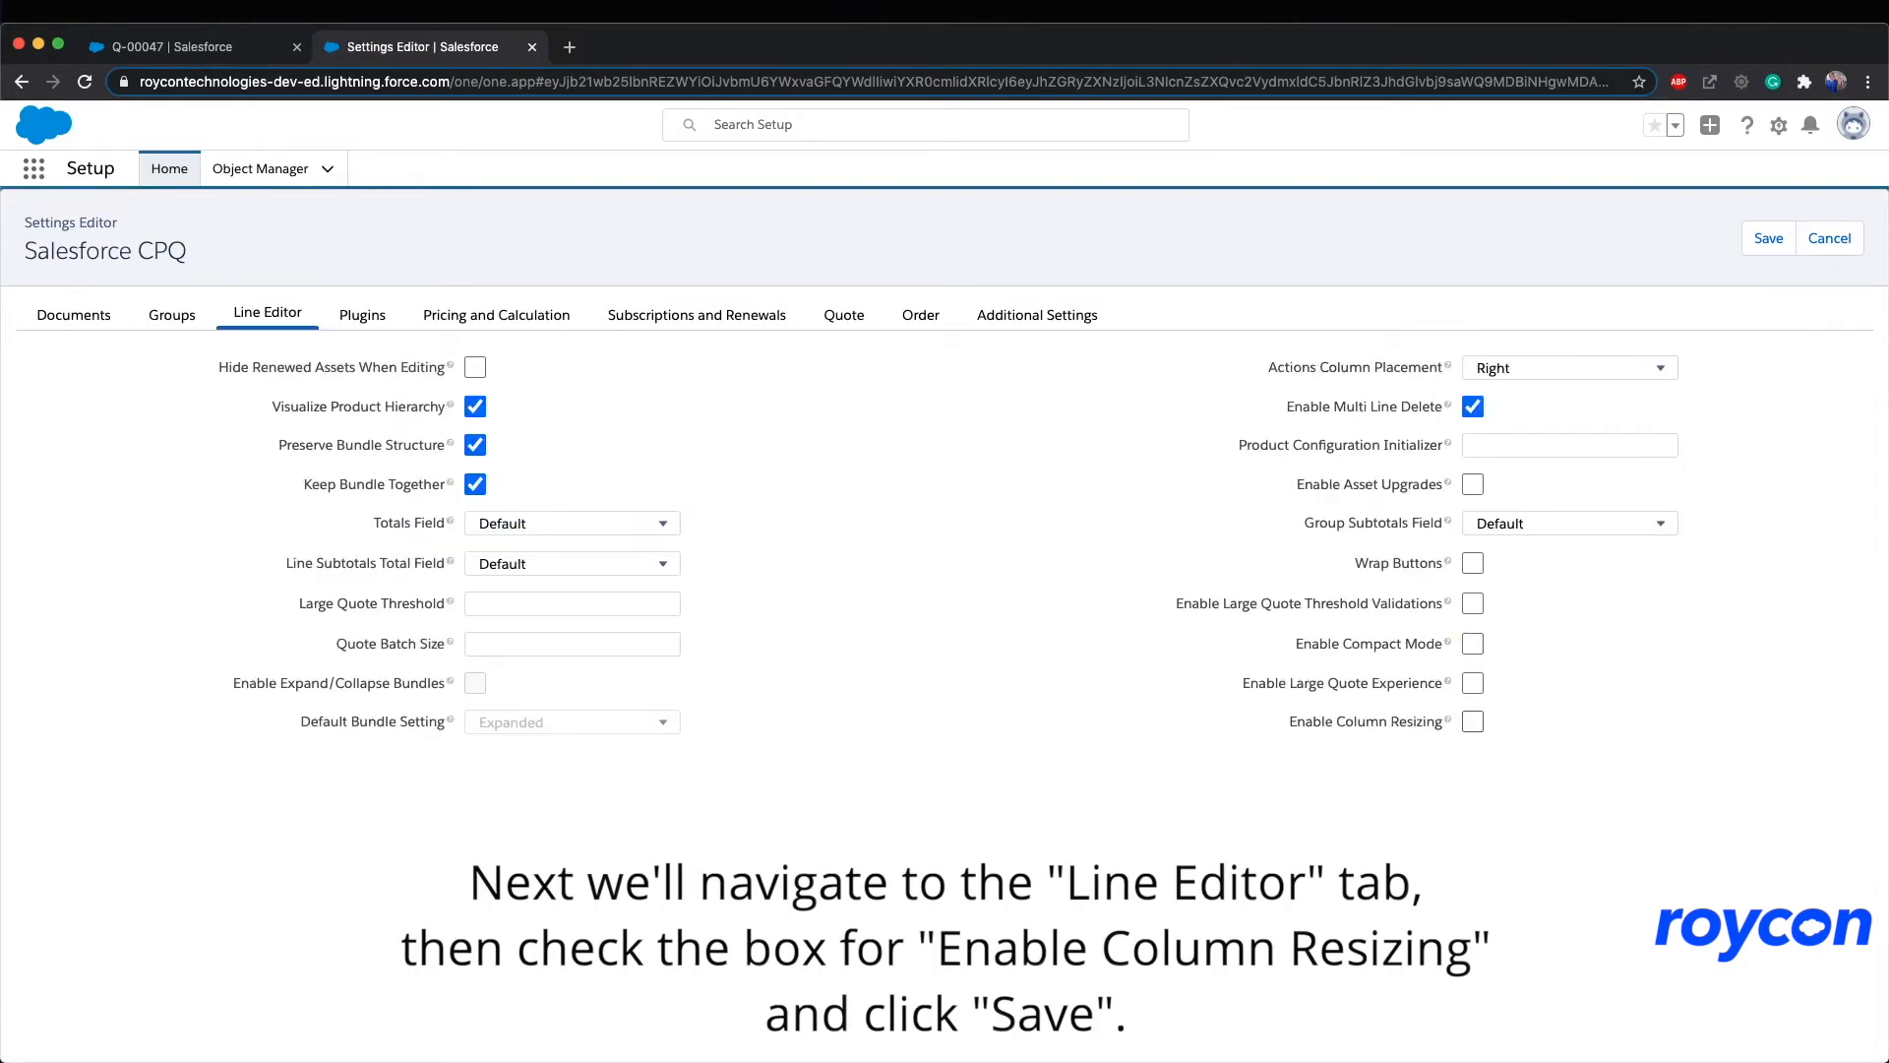
{"action": "left_click", "coordinate": [1472, 720]}
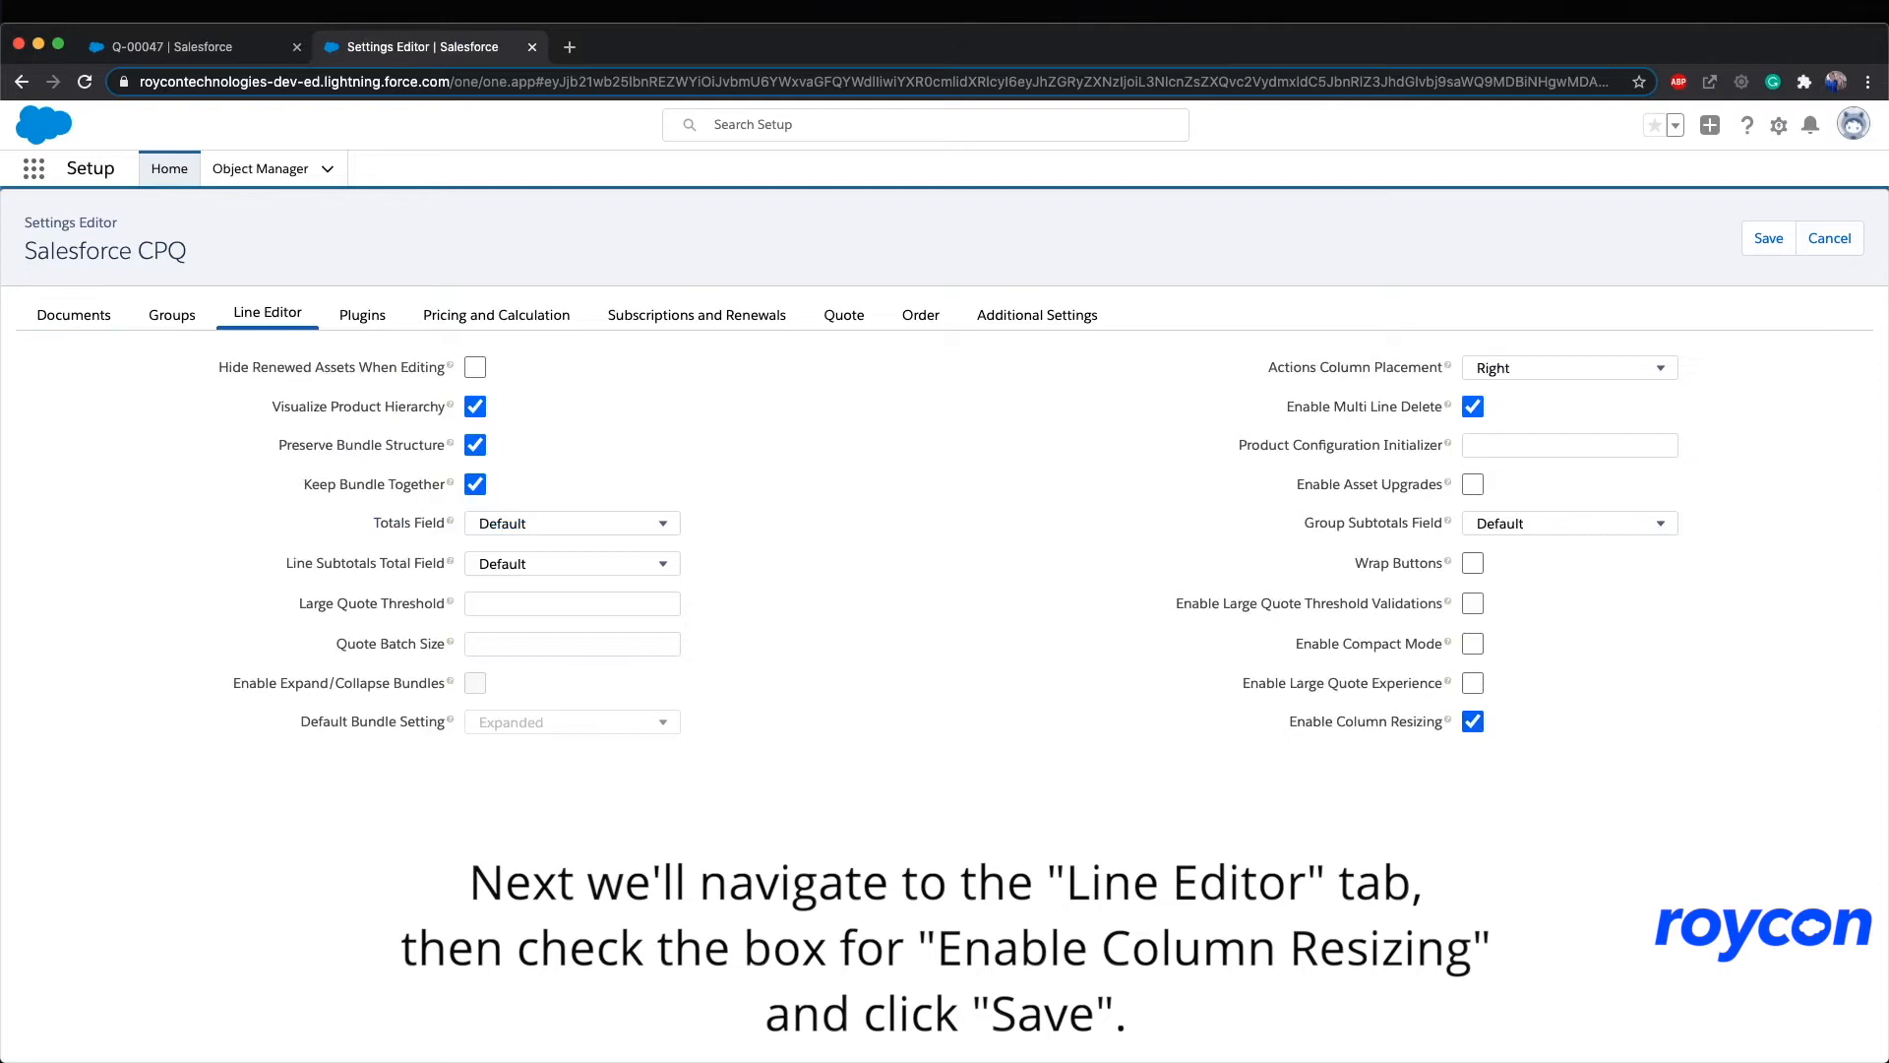
{"action": "left_click", "coordinate": [1768, 238]}
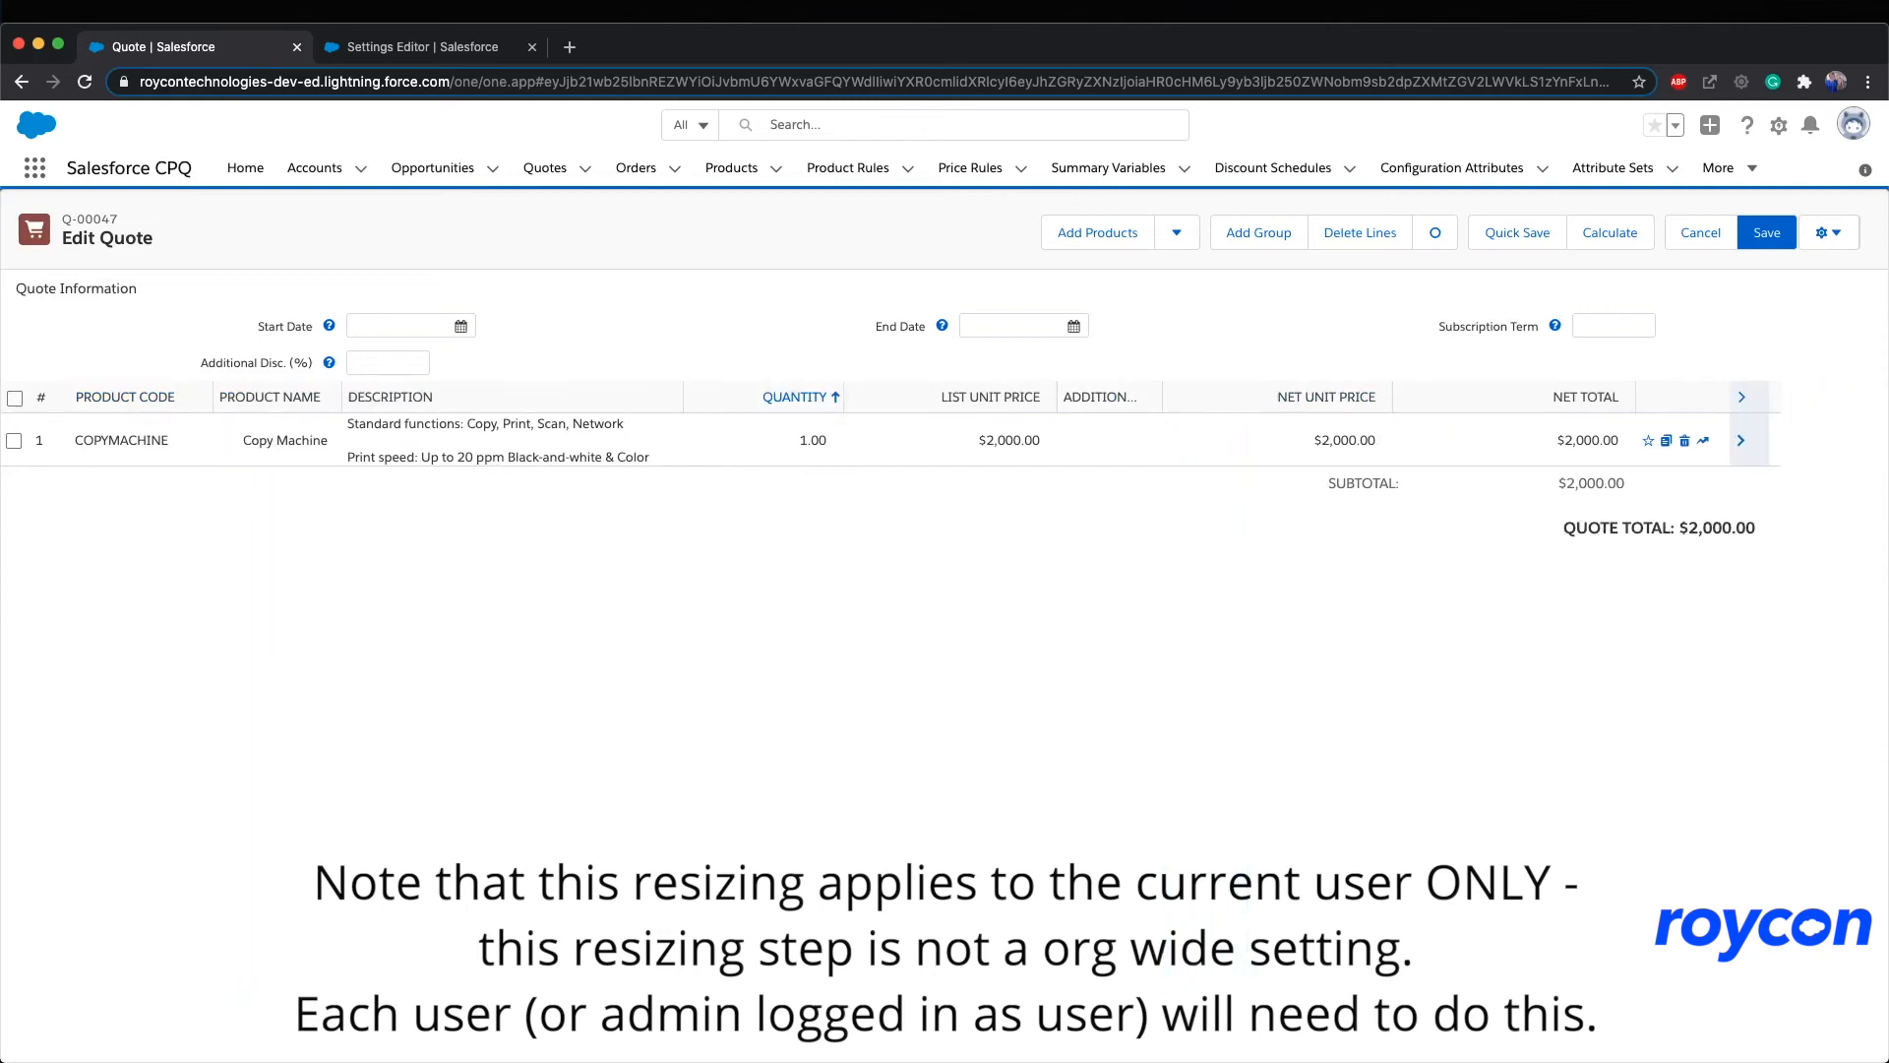
Step: Save the quote with Description wider and Product Name and Additional Disc. narrower
{"action": "left_click", "coordinate": [1767, 232]}
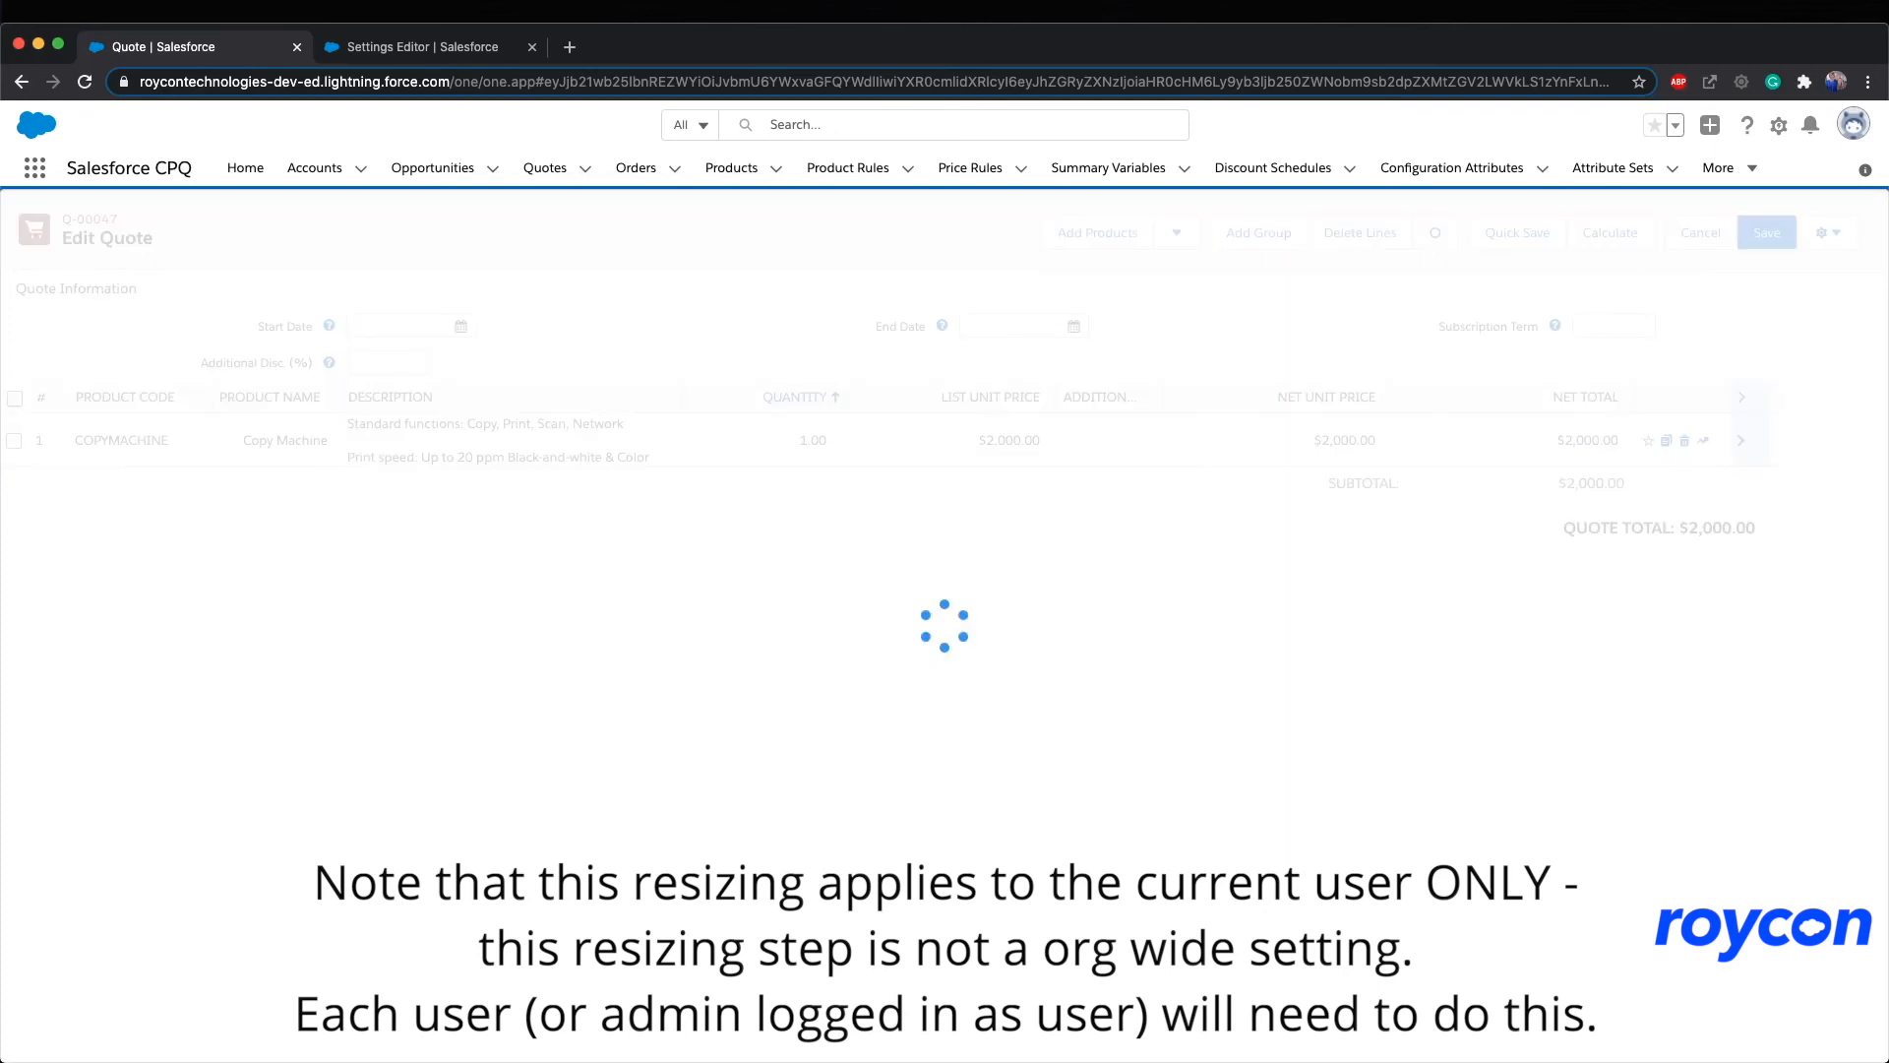